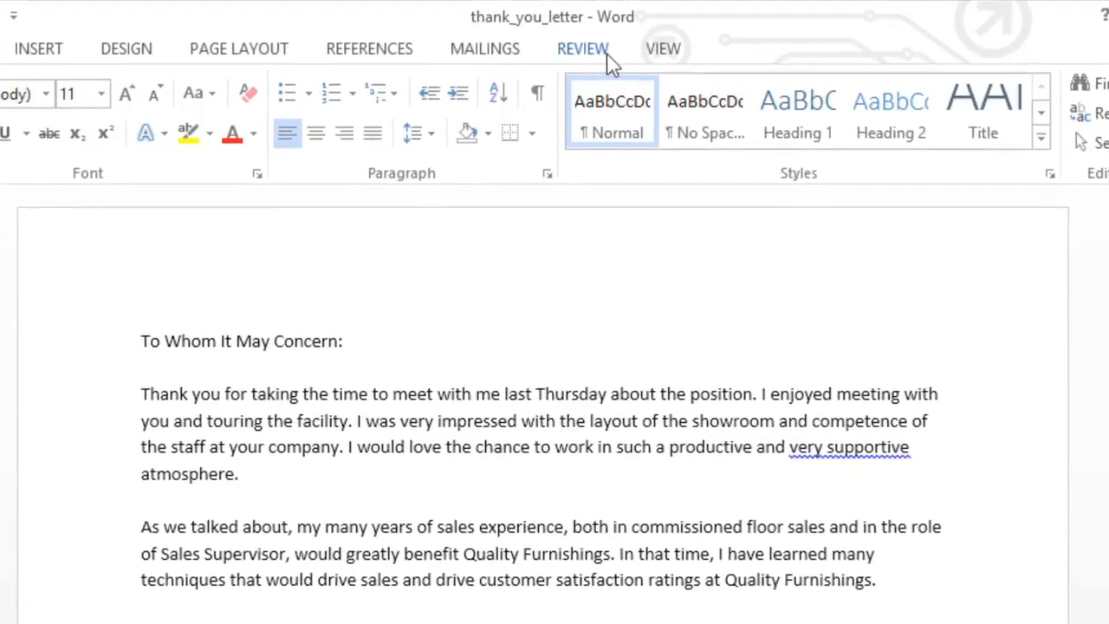
Step: With Track Changes on, insert 'Sales Associate' before 'position' and delete 'very'
left_click(583, 49)
type("Sales Associate ")
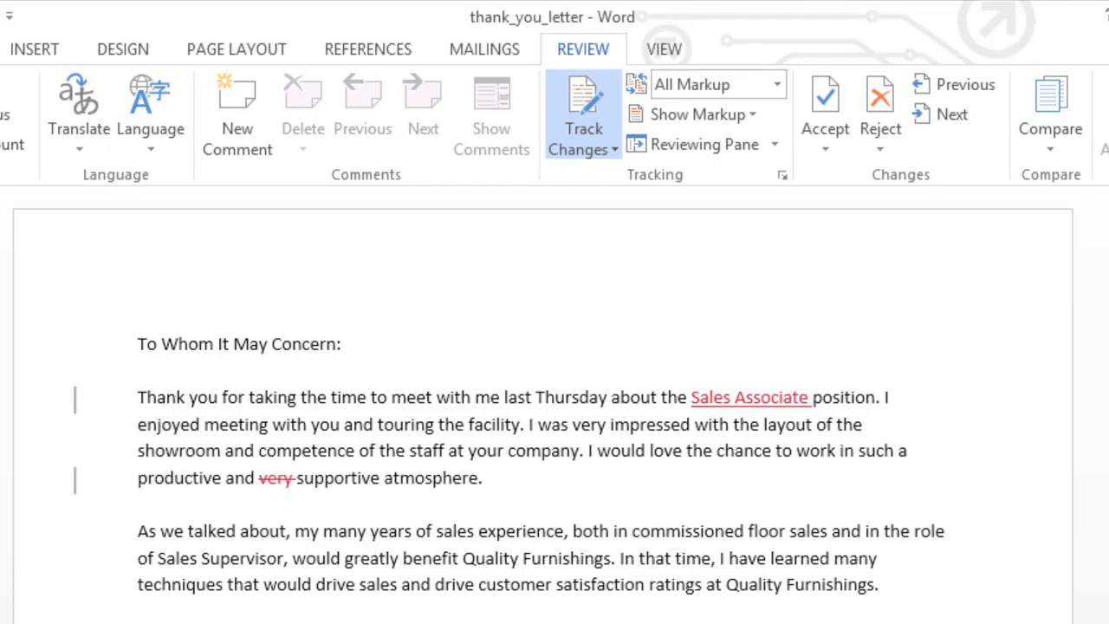
left_click(808, 396)
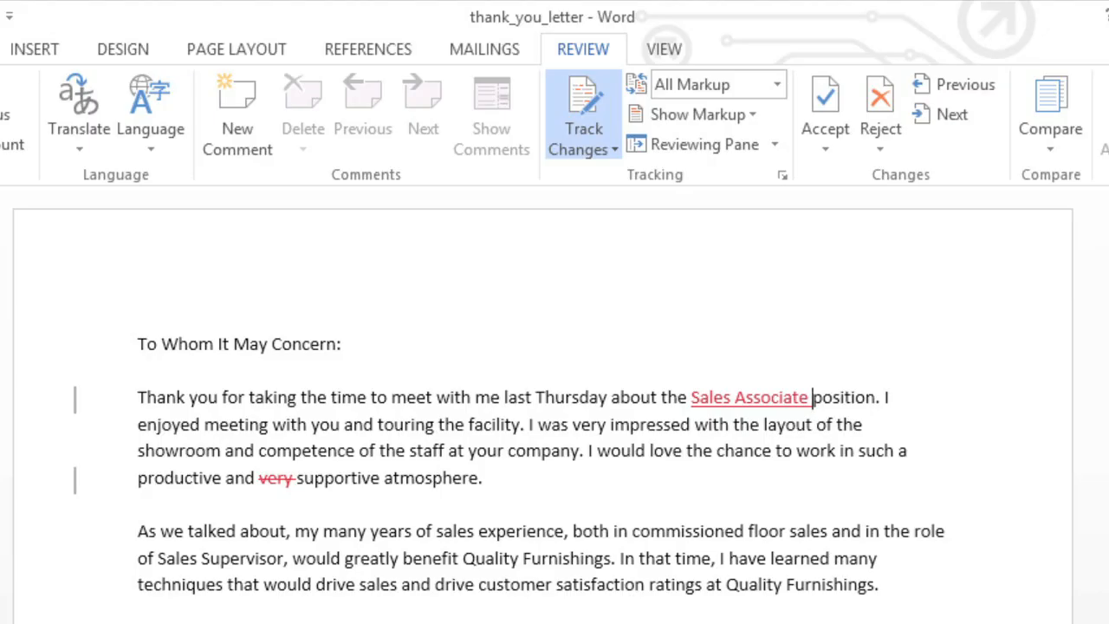
Step: Comment on 'To Whom It May Concern': address the hiring authority instead
left_click(166, 343)
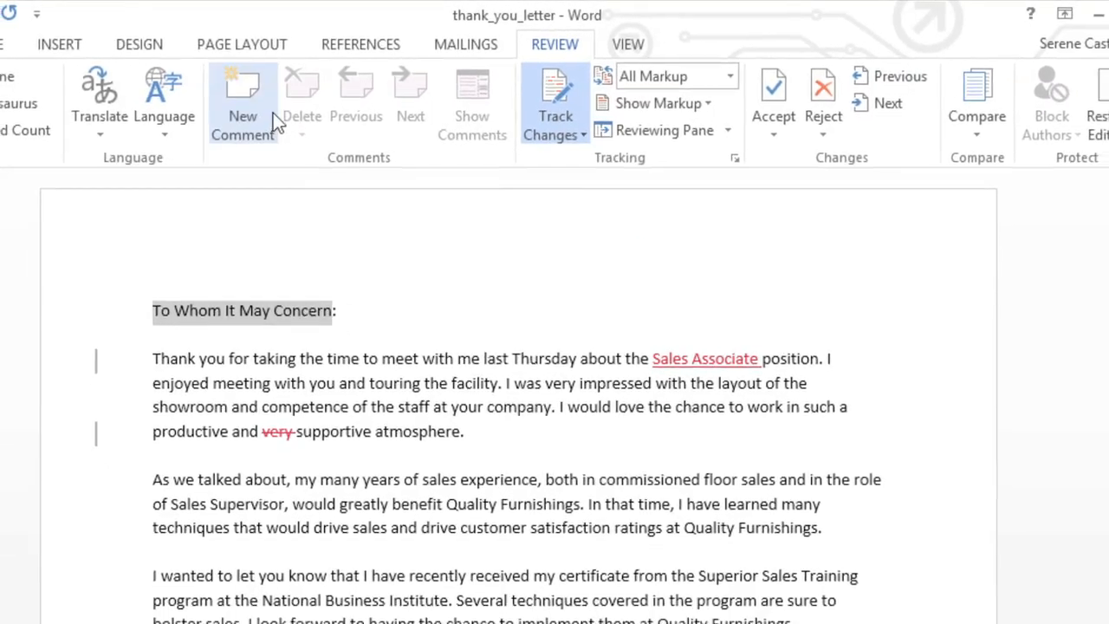
left_click(241, 91)
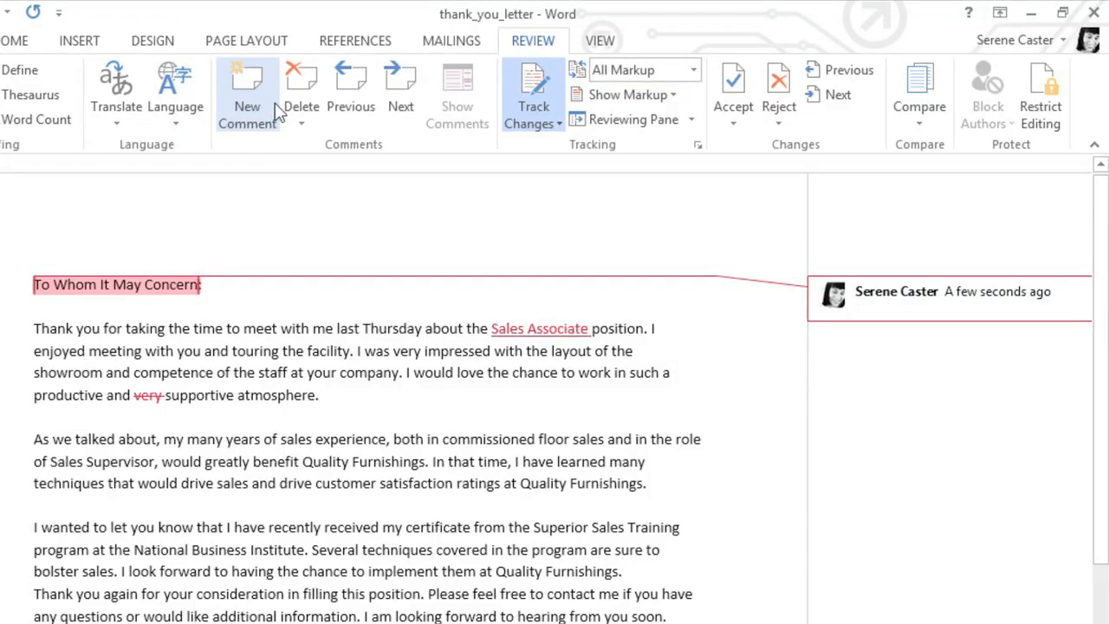
type("Address to hiring au")
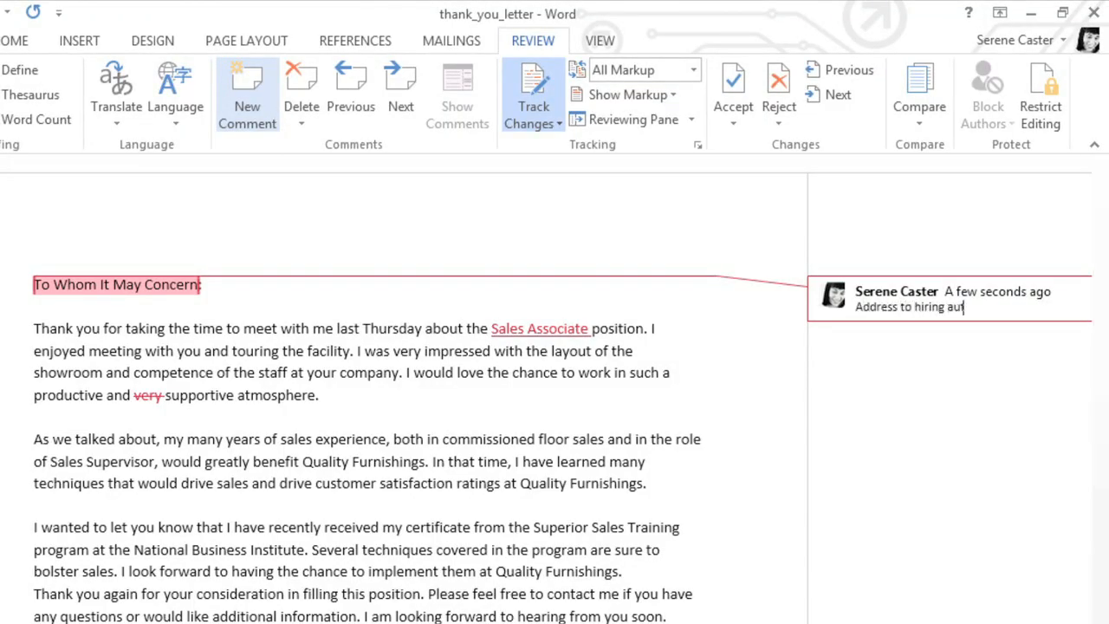
type("hority instead.")
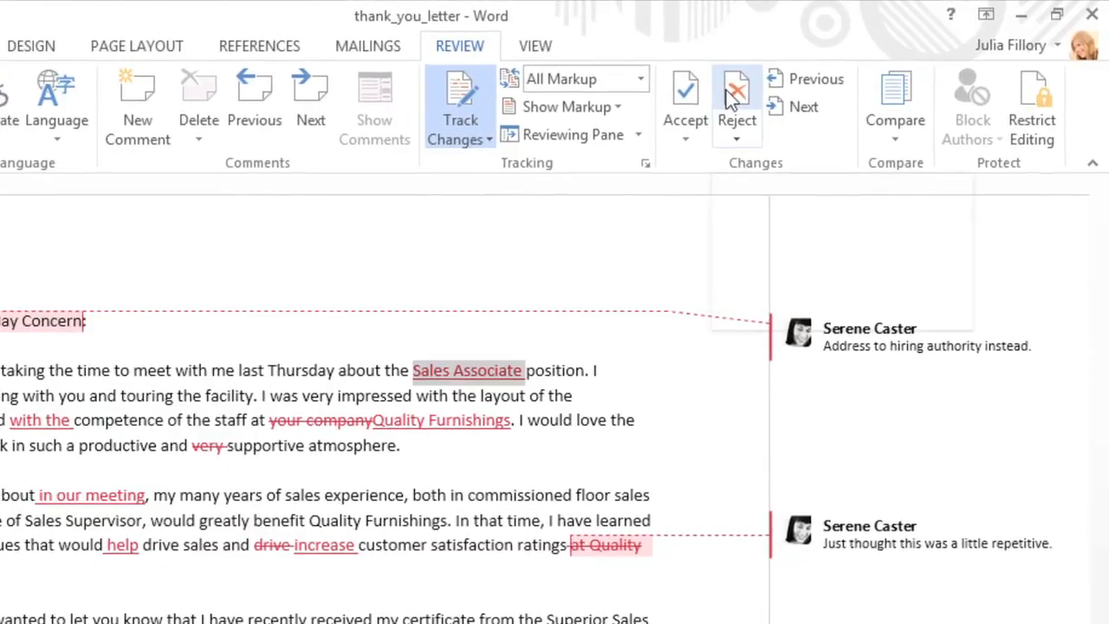
mouse_move(725, 99)
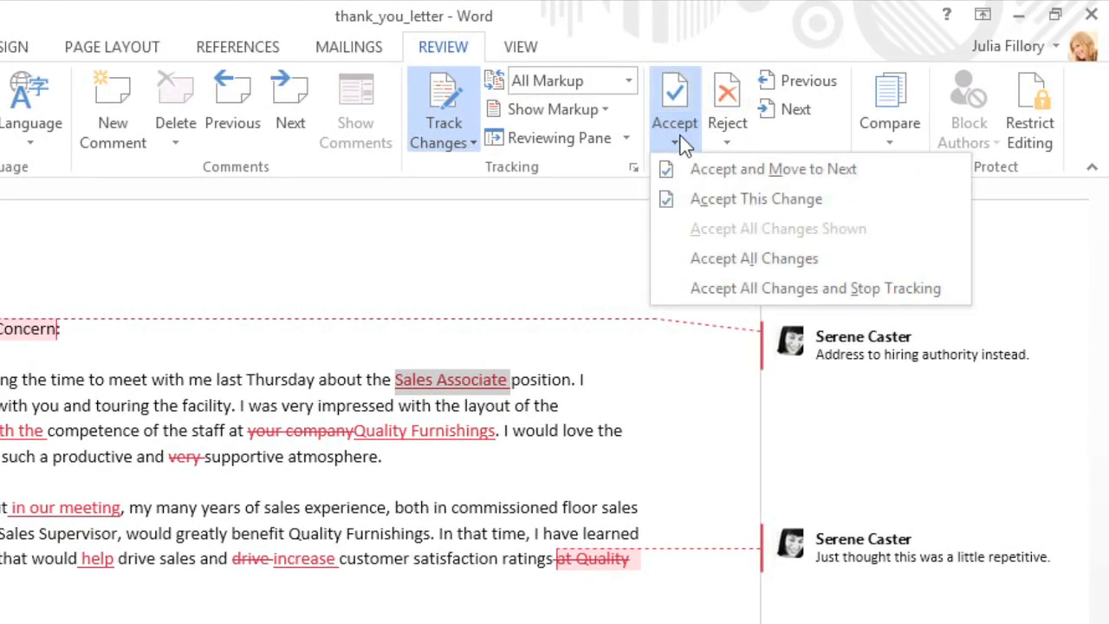
mouse_move(754, 258)
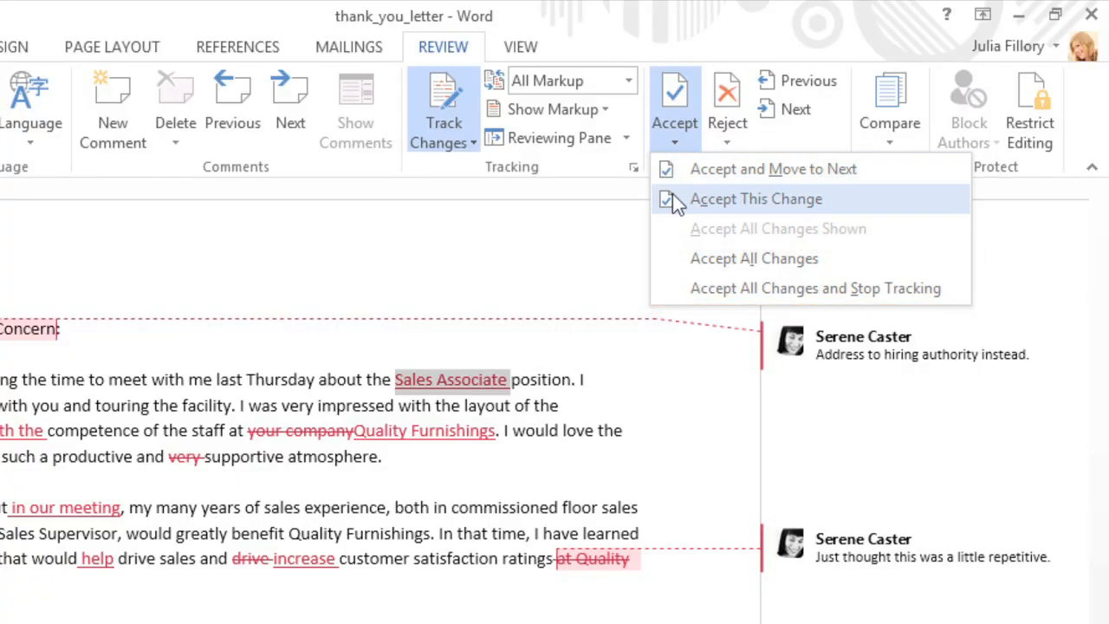
Step: Accept the tracked 'Sales Associate' insertion as regular text
left_click(755, 199)
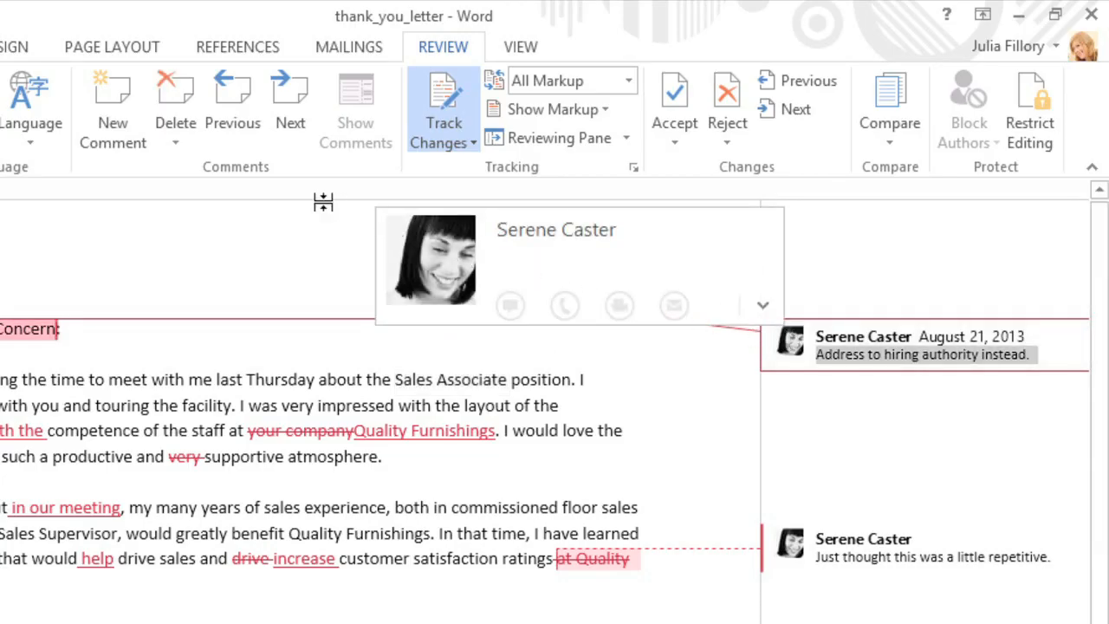
Step: Delete all comments in the document, keeping the tracked edits
left_click(175, 99)
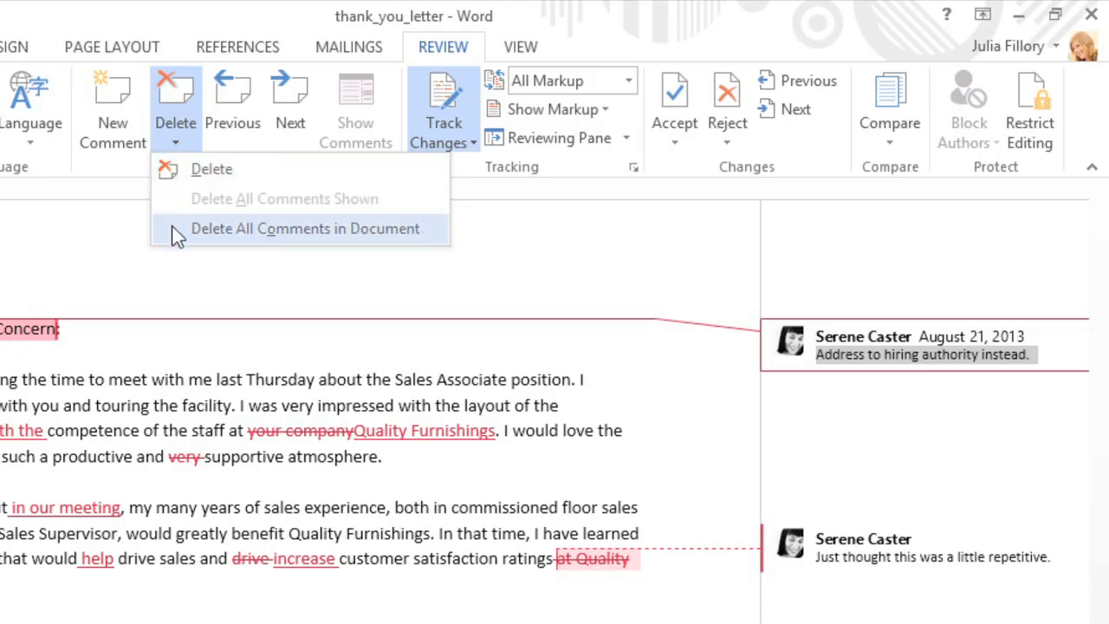
left_click(304, 228)
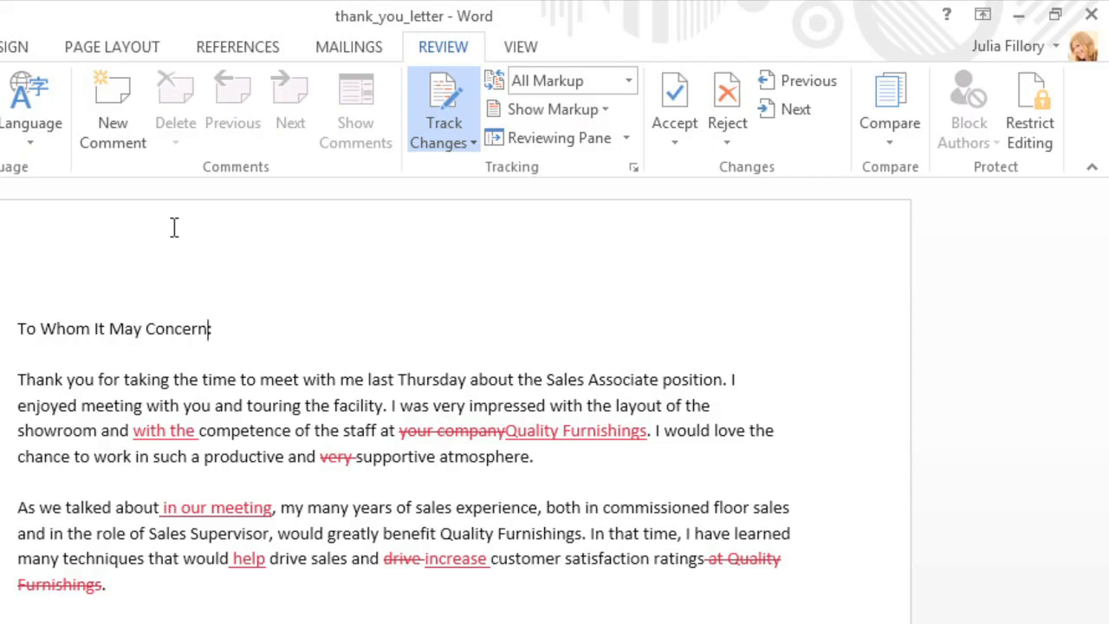
mouse_move(459, 182)
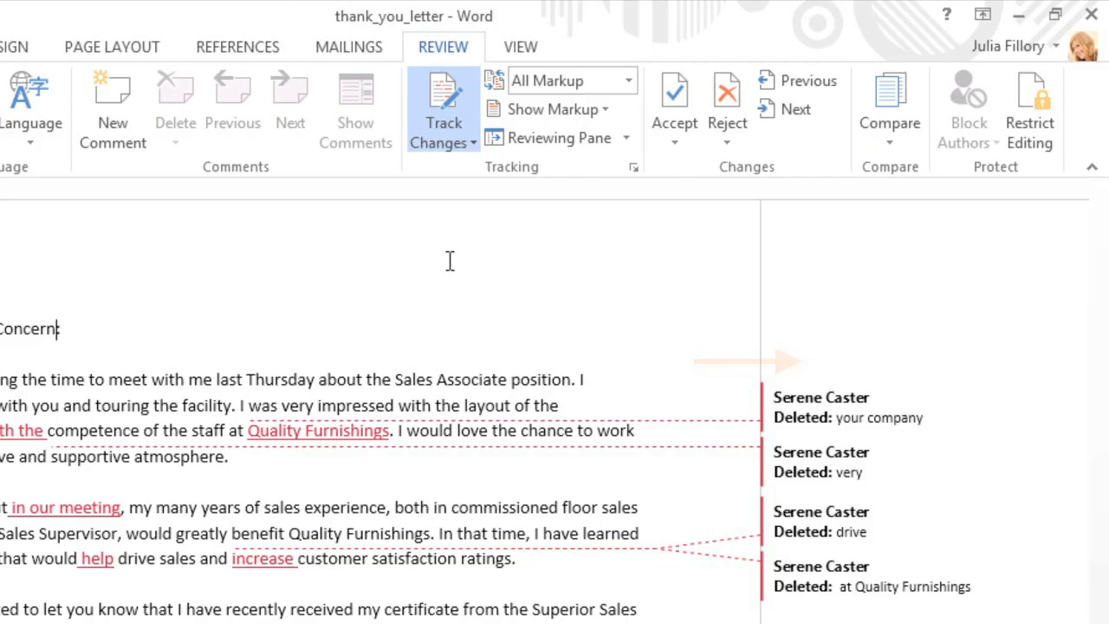
mouse_move(589, 139)
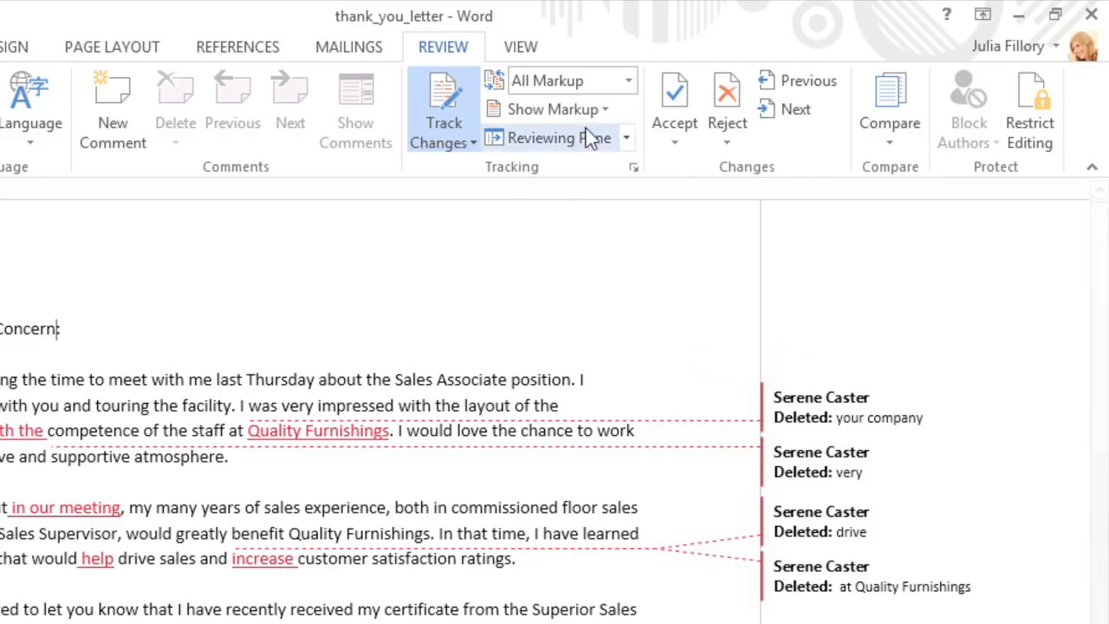
mouse_move(626, 81)
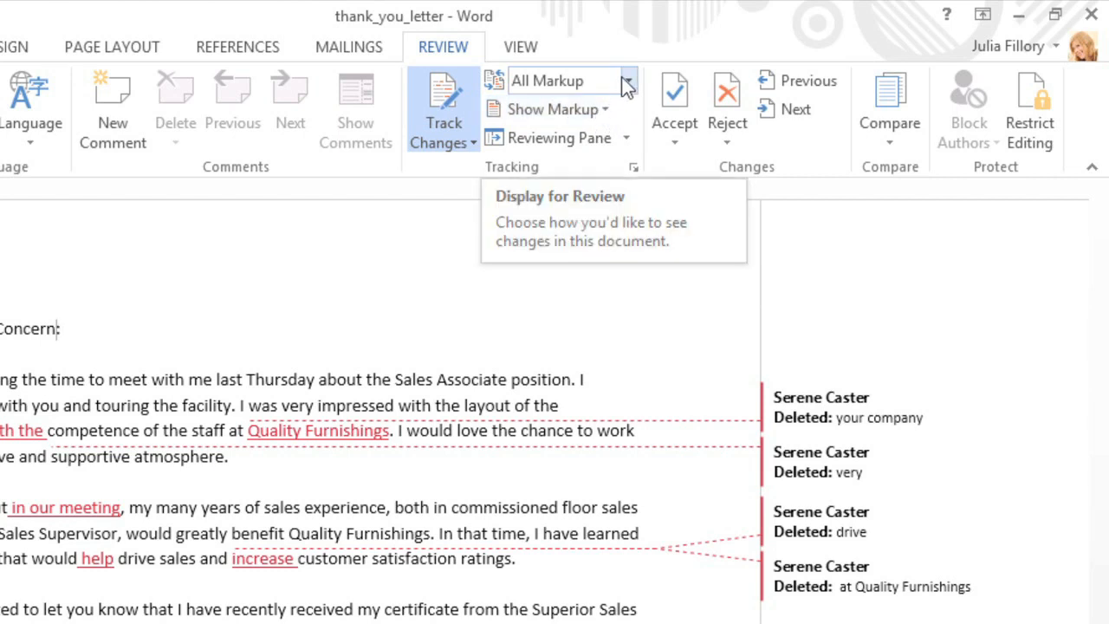
Step: Switch the review display to No Markup and add a colon after the salutation
left_click(626, 81)
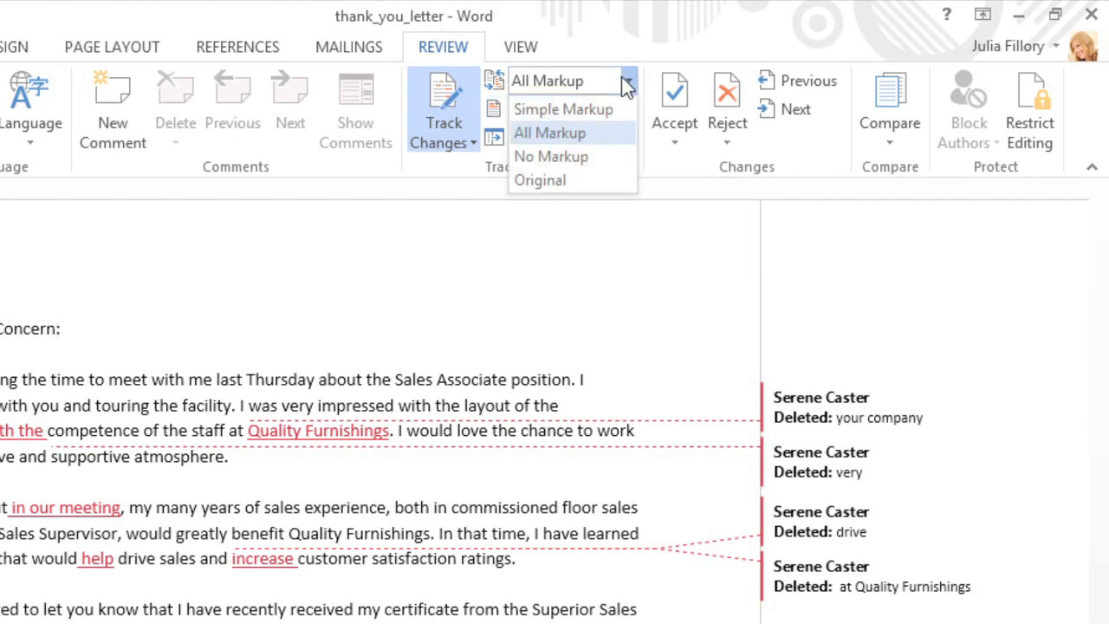
mouse_move(620, 141)
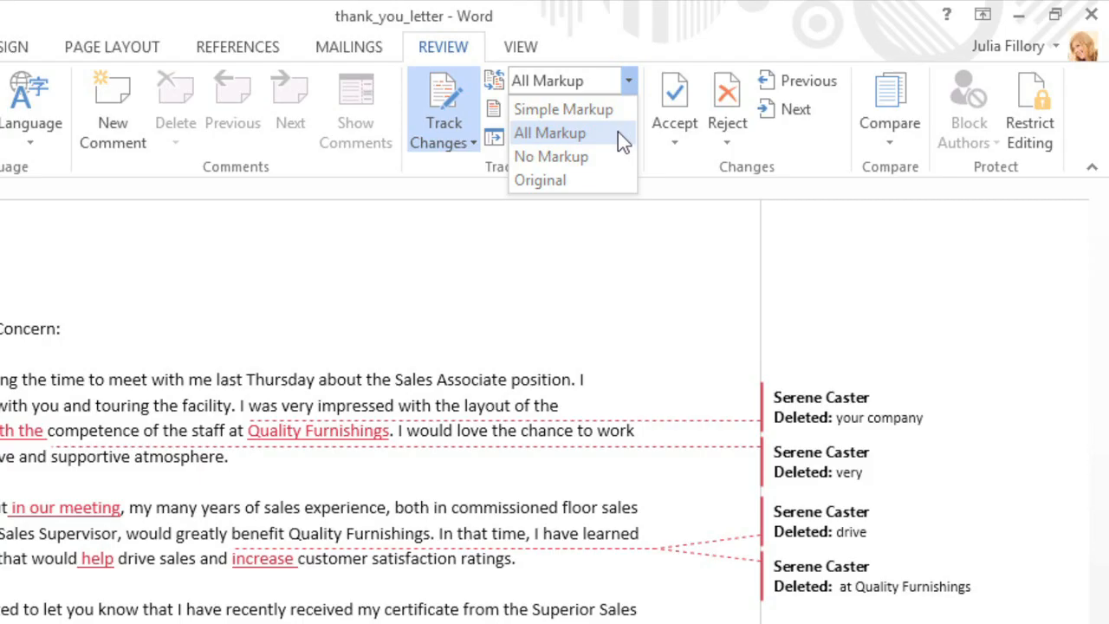
left_click(550, 156)
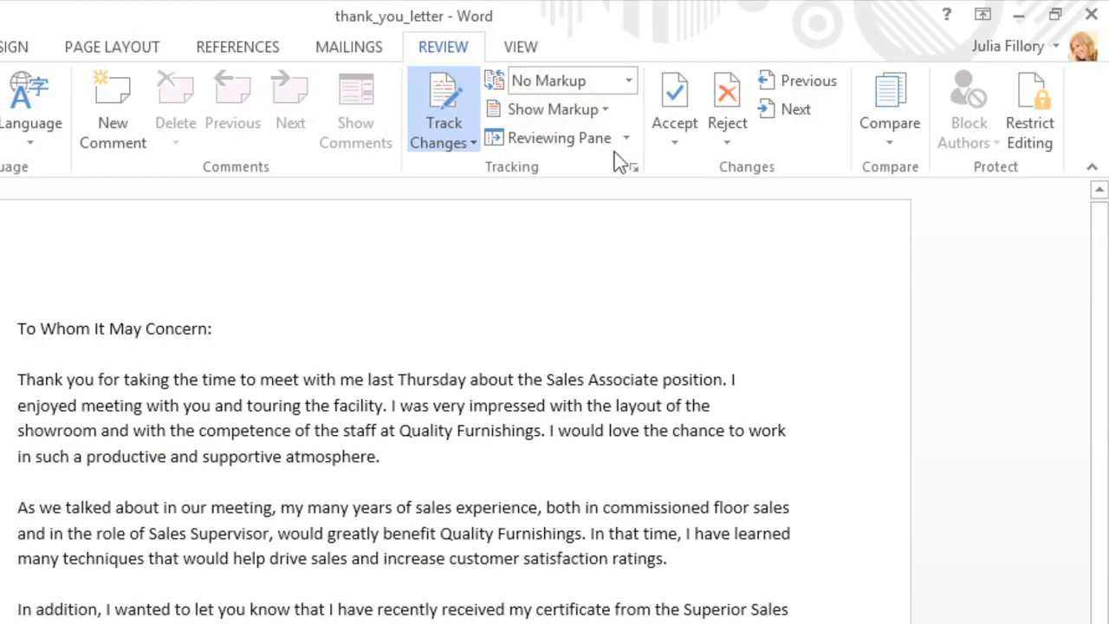
left_click(208, 328)
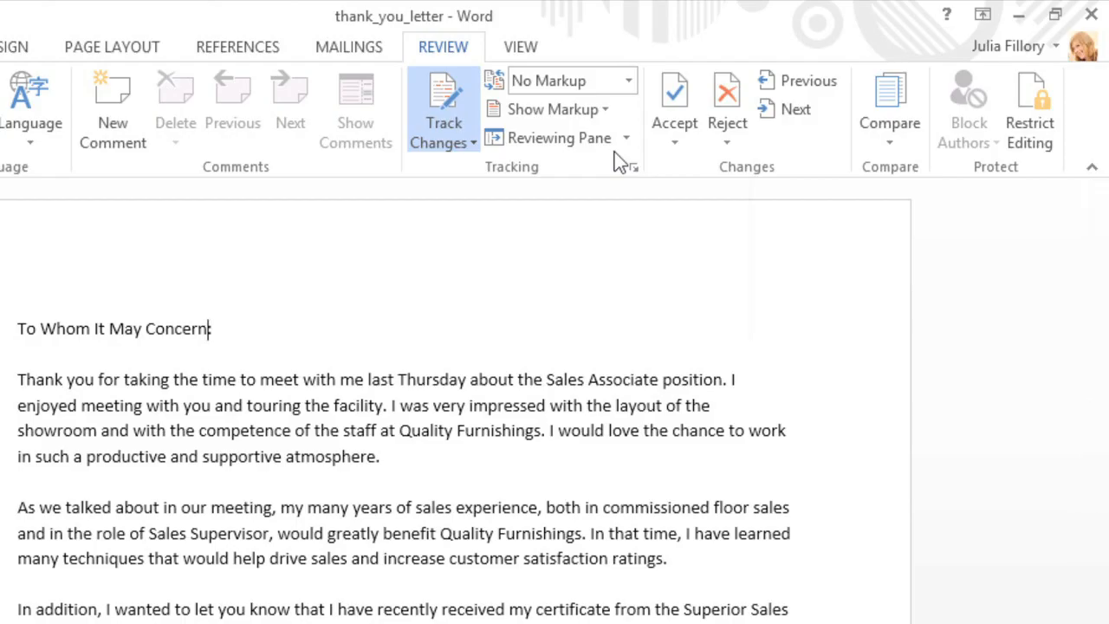
type(":")
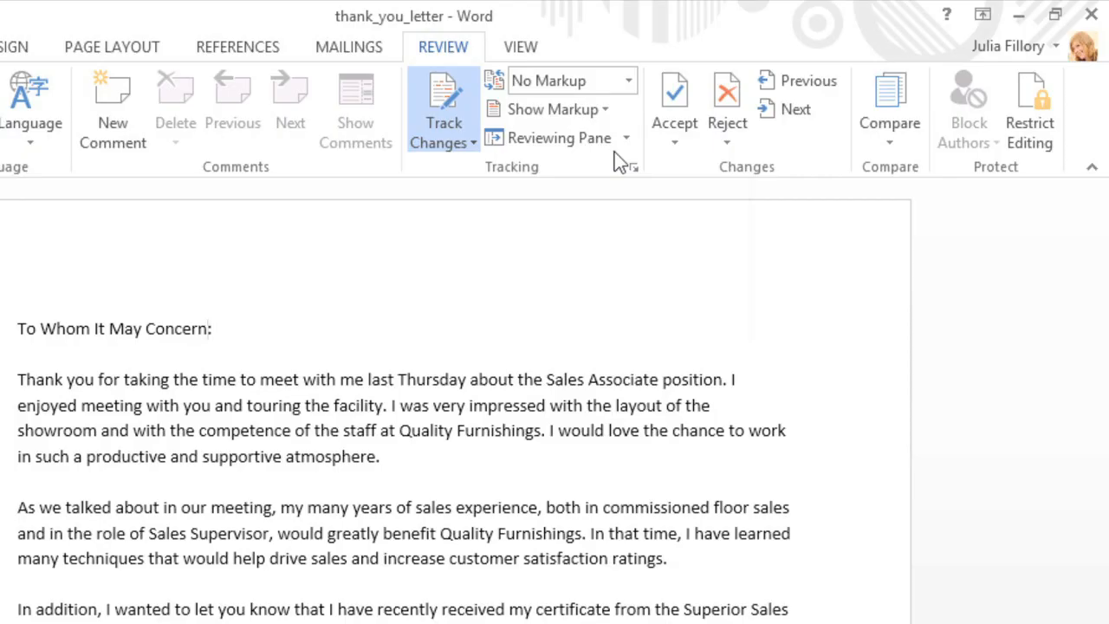
left_click(209, 328)
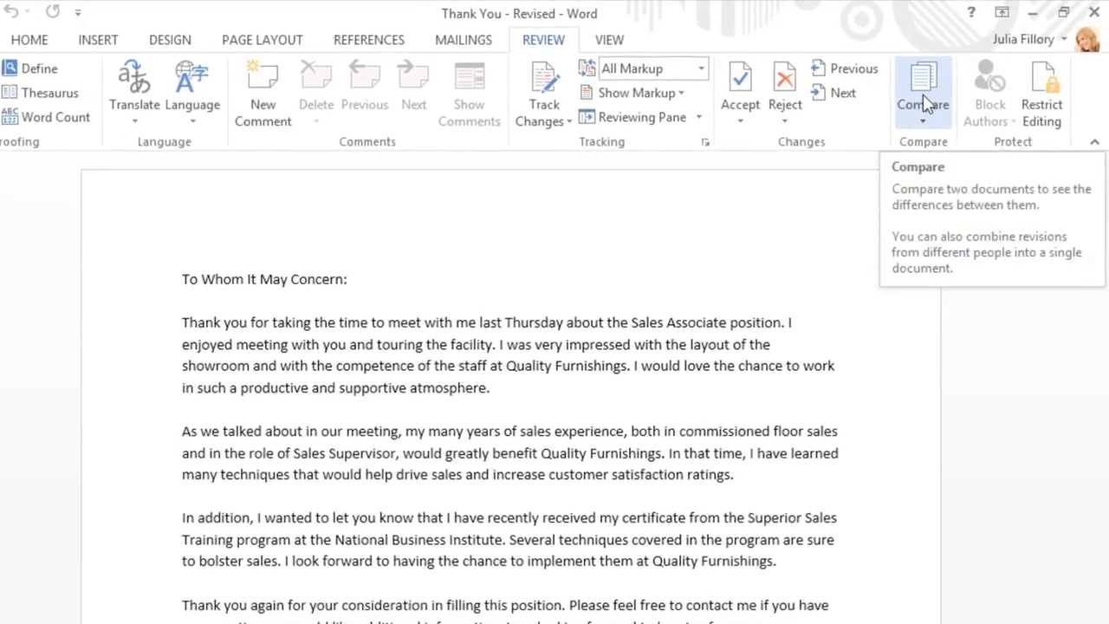
Step: Compare 'Thank You - Original.docx' against 'Thank You - Revised' into a Compare Result document
left_click(922, 91)
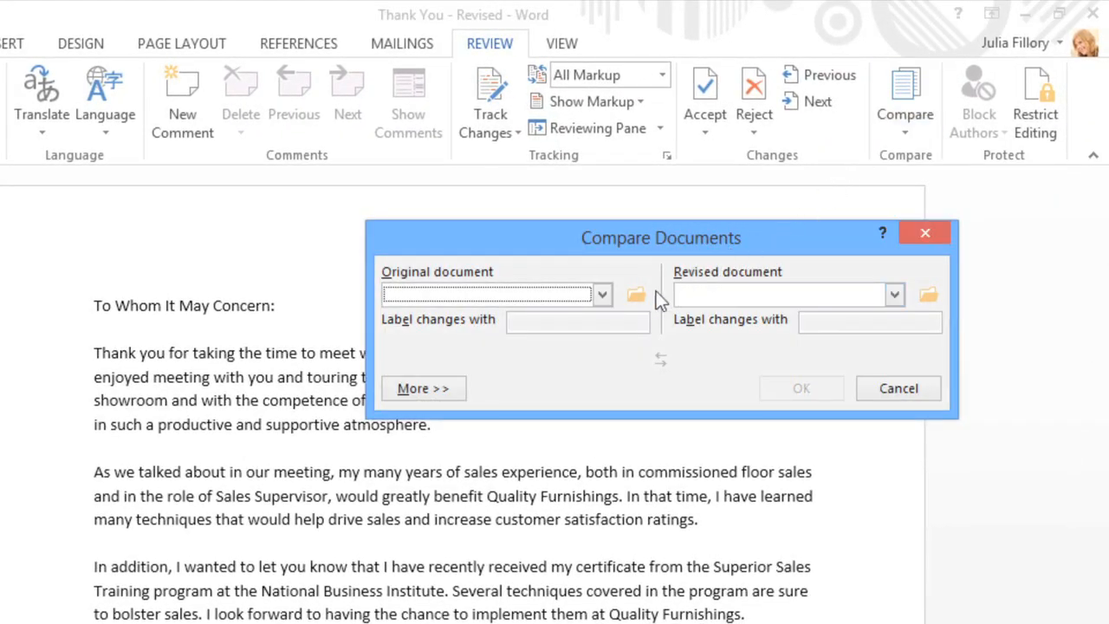
left_click(635, 295)
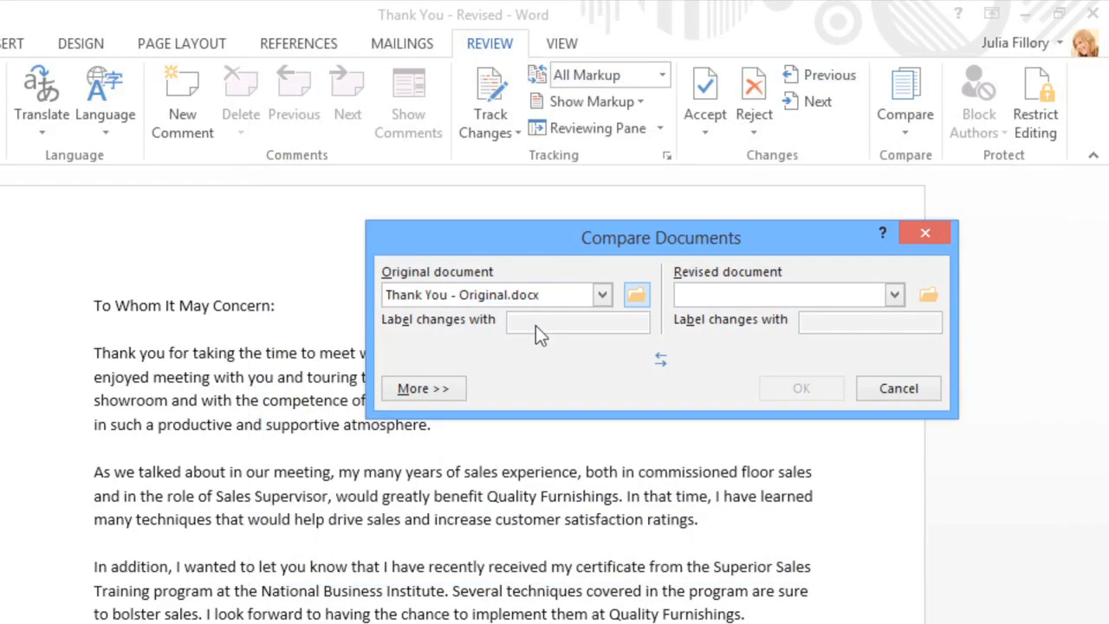
mouse_move(921, 299)
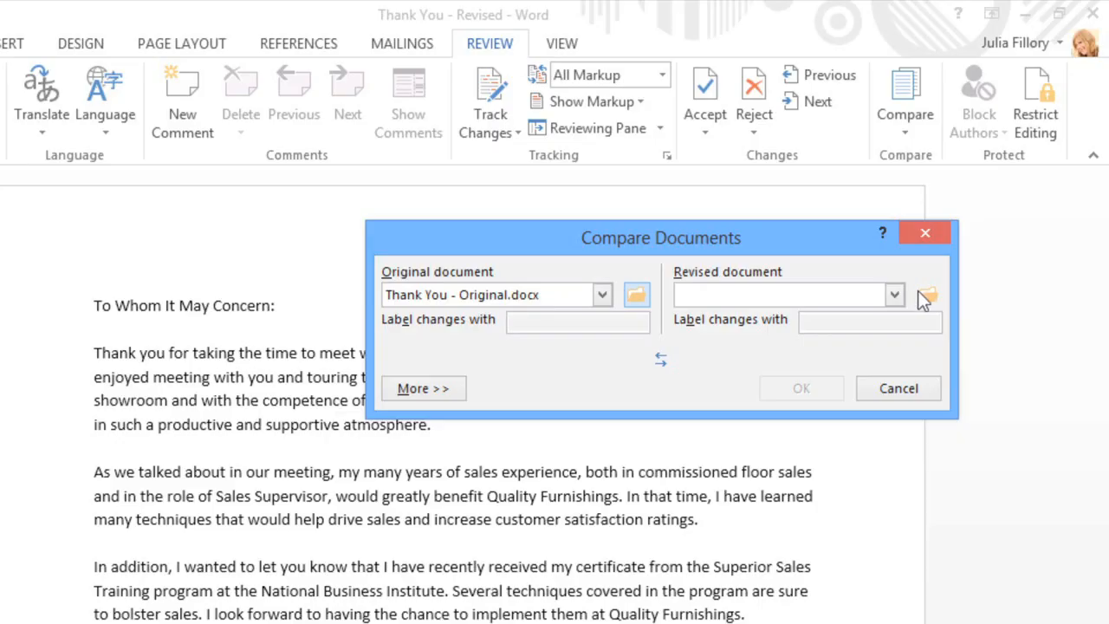
left_click(925, 295)
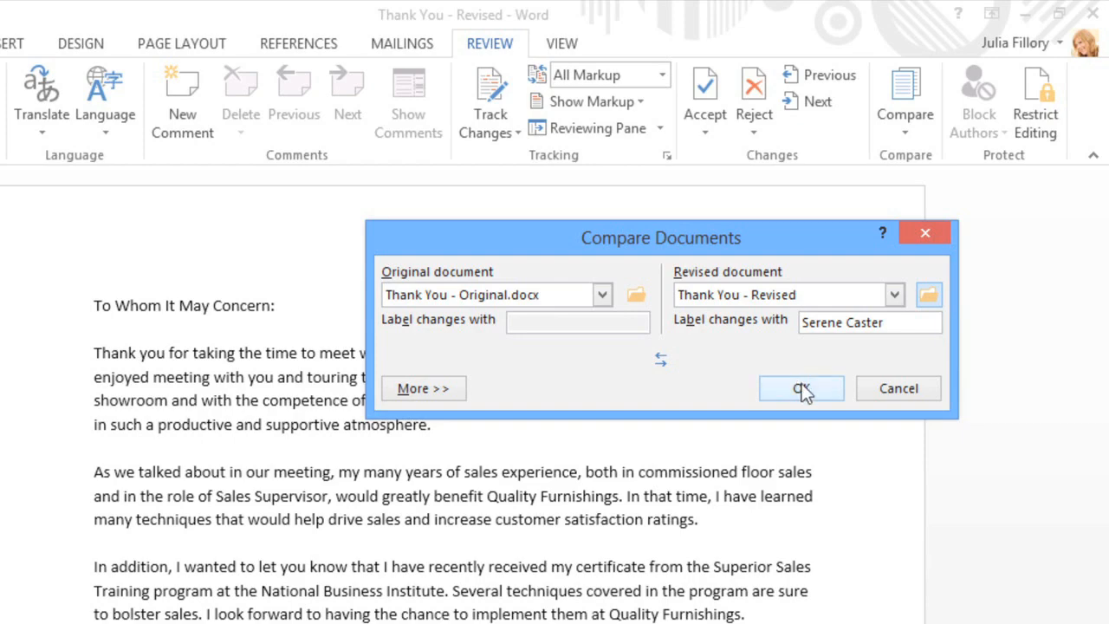
left_click(800, 387)
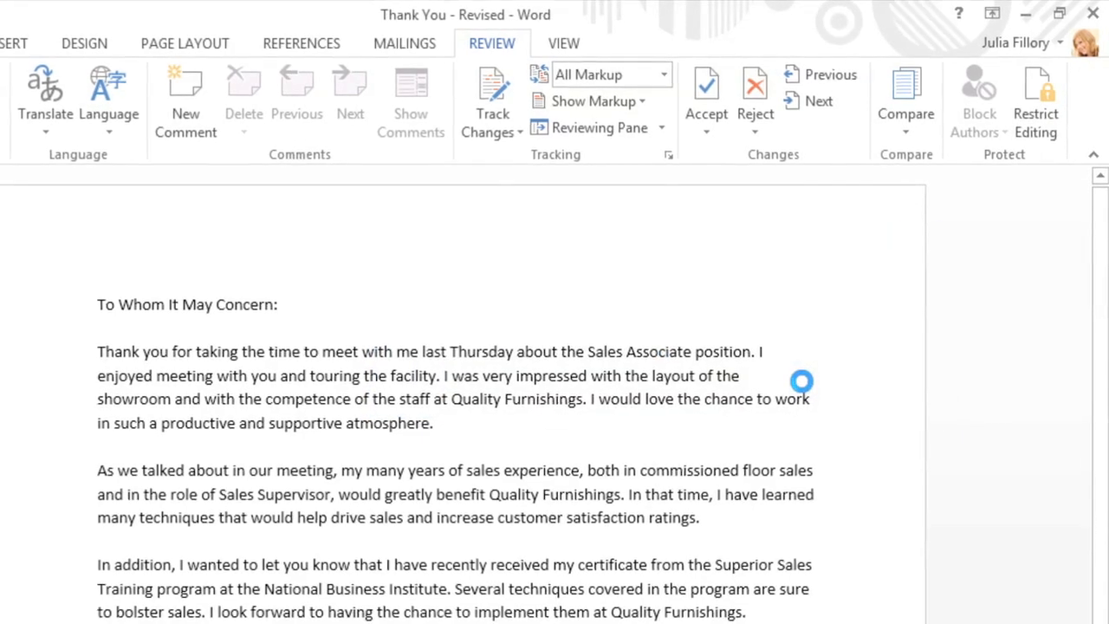
left_click(906, 95)
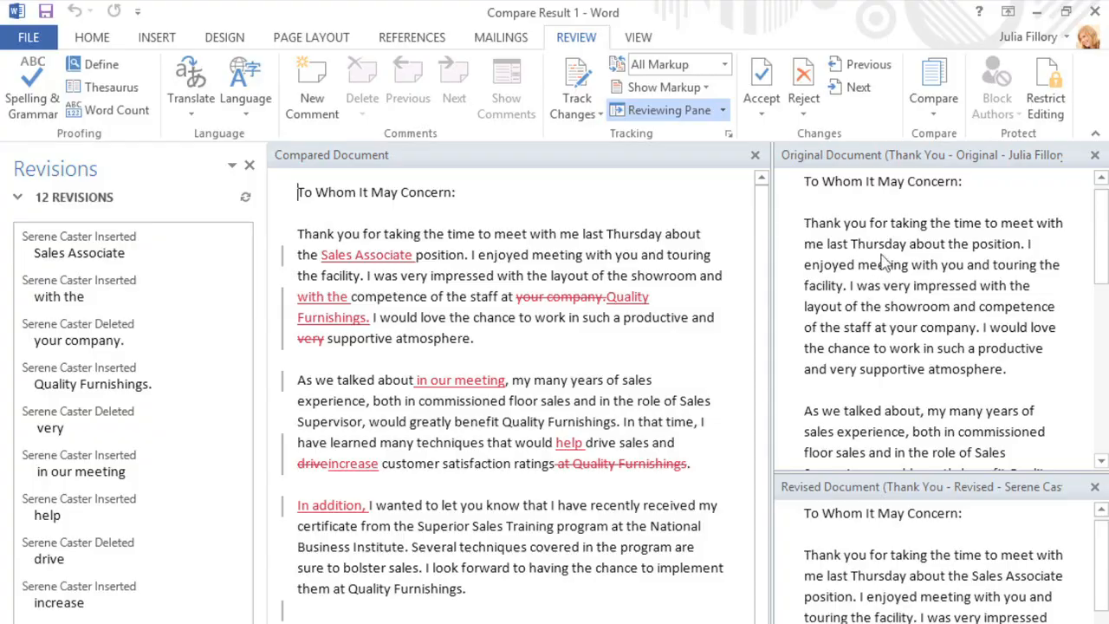
mouse_move(898, 173)
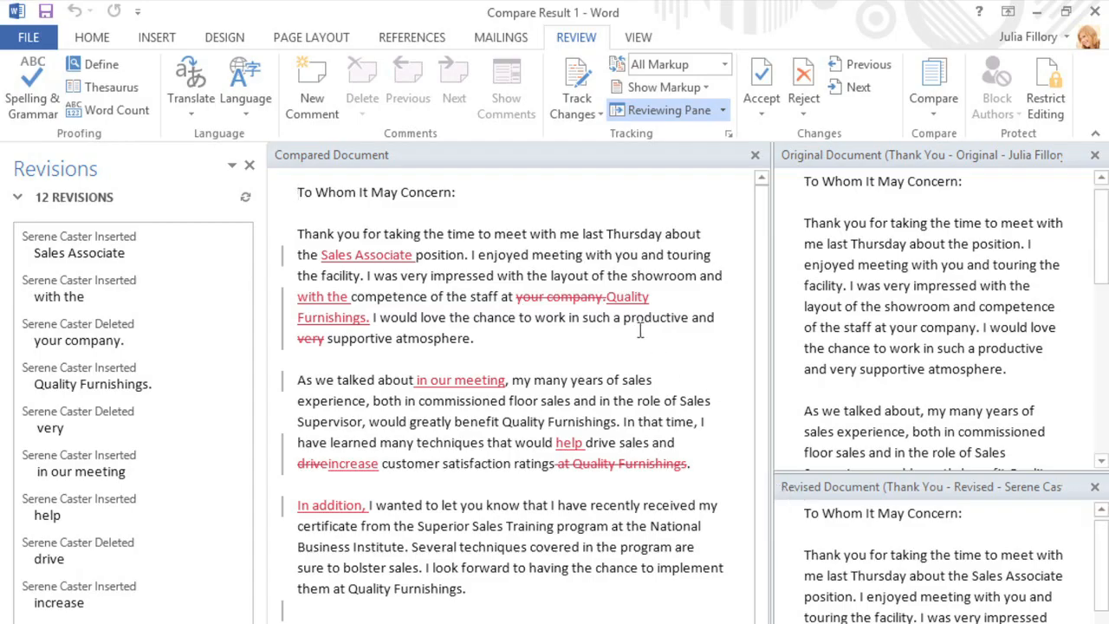
mouse_move(420, 162)
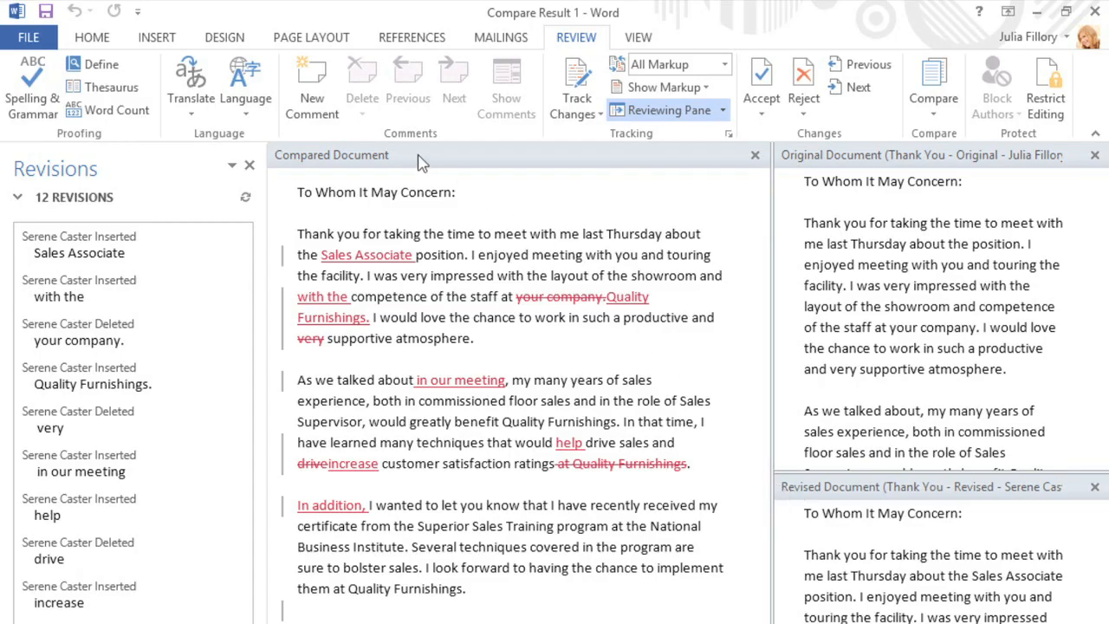